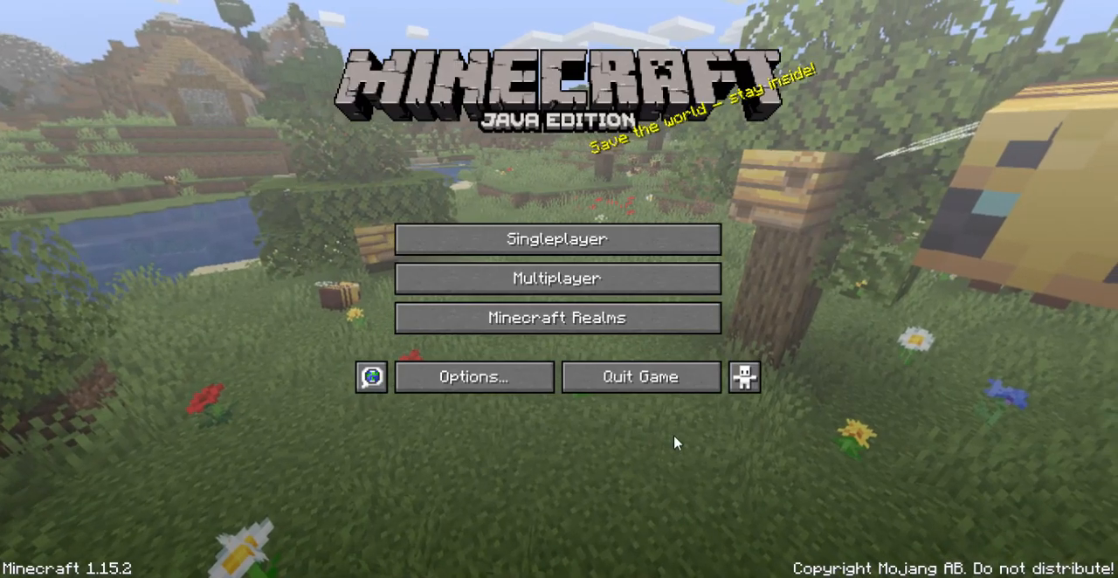
Step: Open Minecraft Realms from the title screen to show the 'sword fight (3 players needed)' realm
left_click(558, 317)
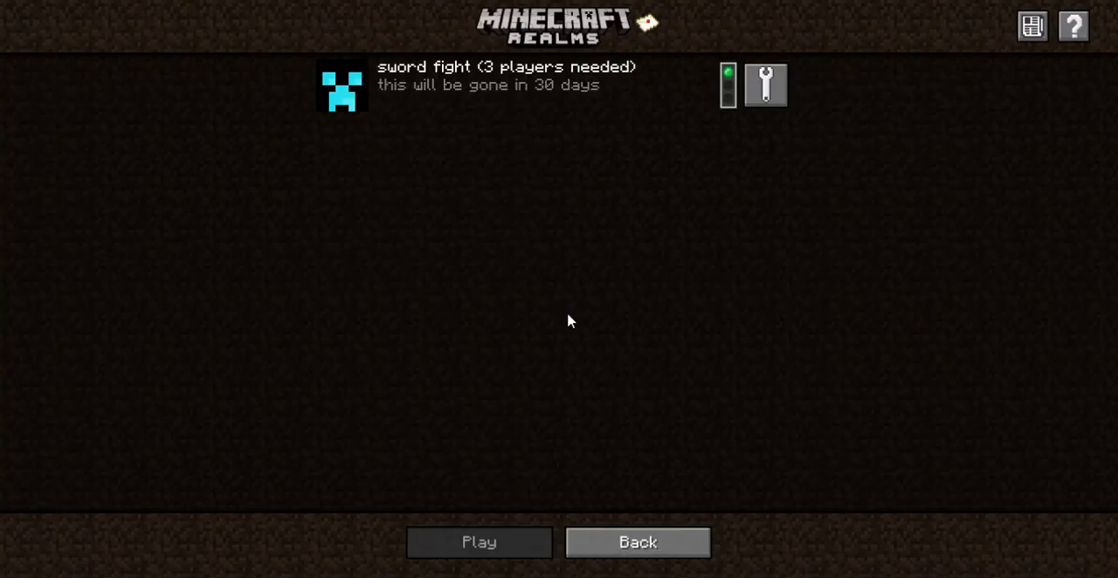
mouse_move(509, 62)
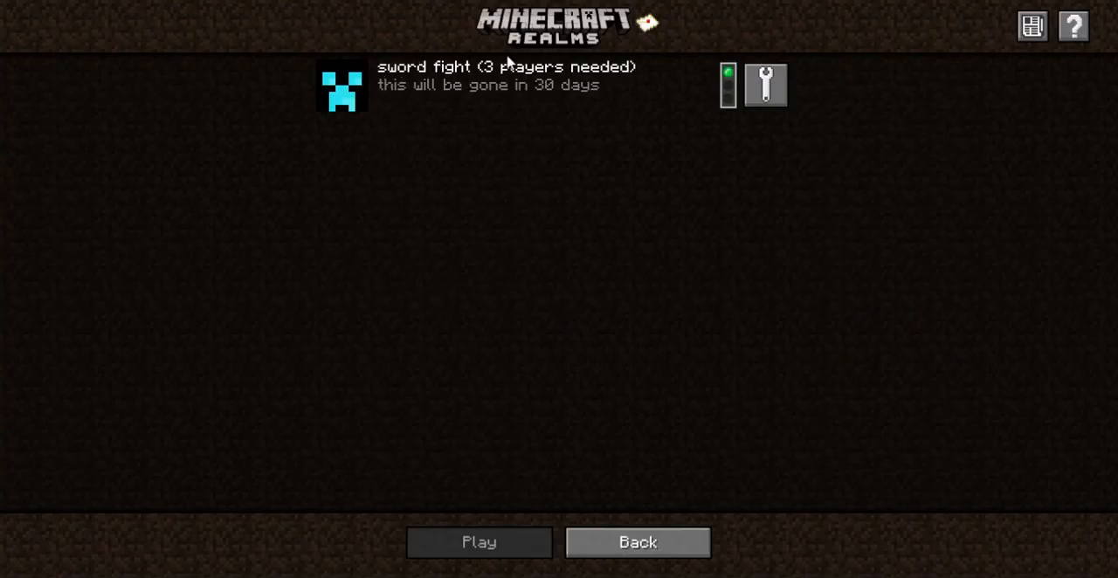
mouse_move(765, 85)
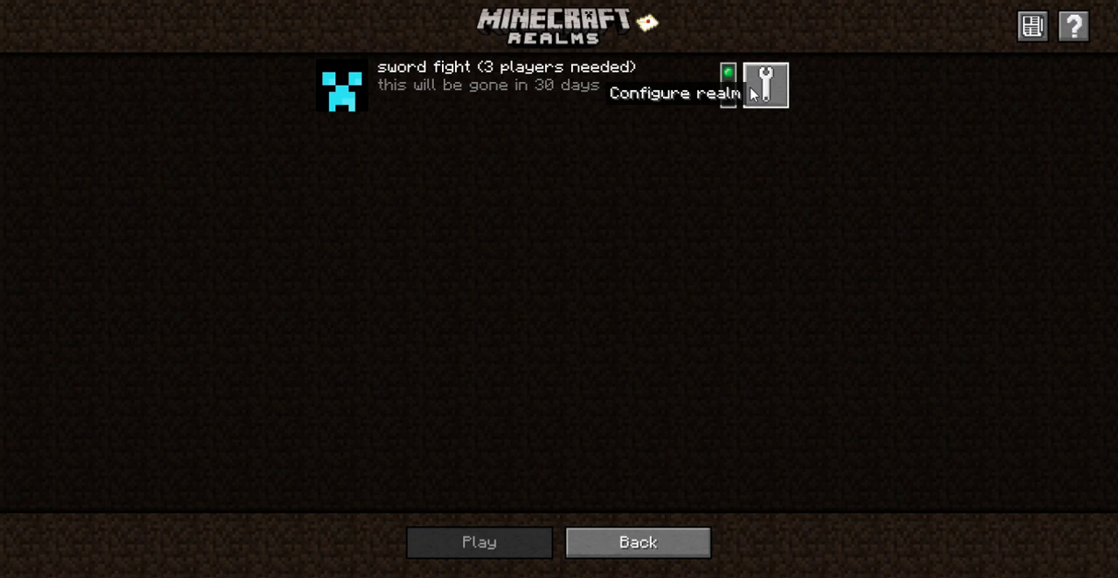
mouse_move(577, 37)
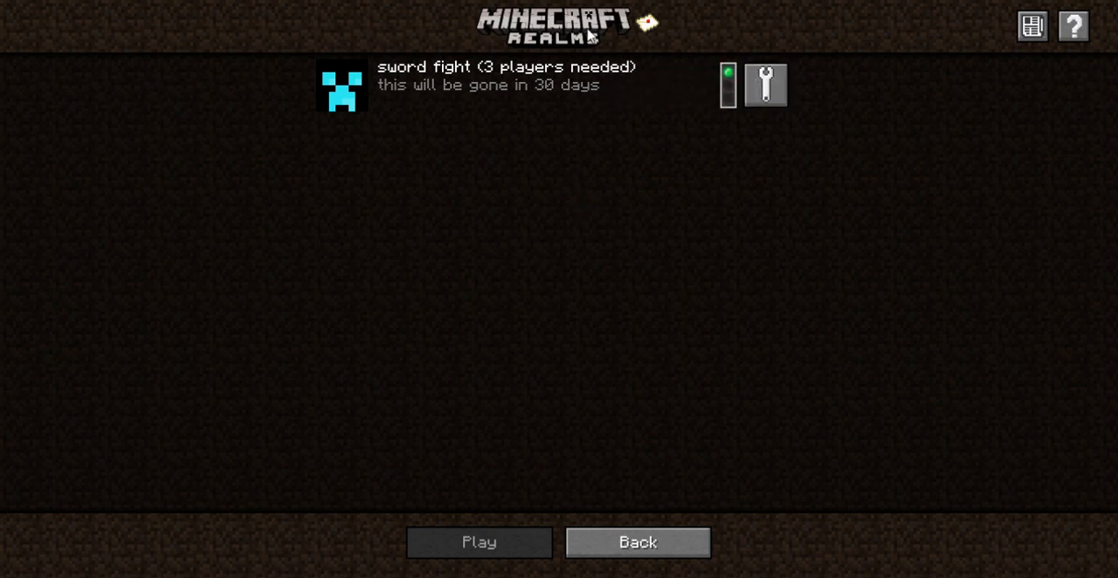
mouse_move(642, 114)
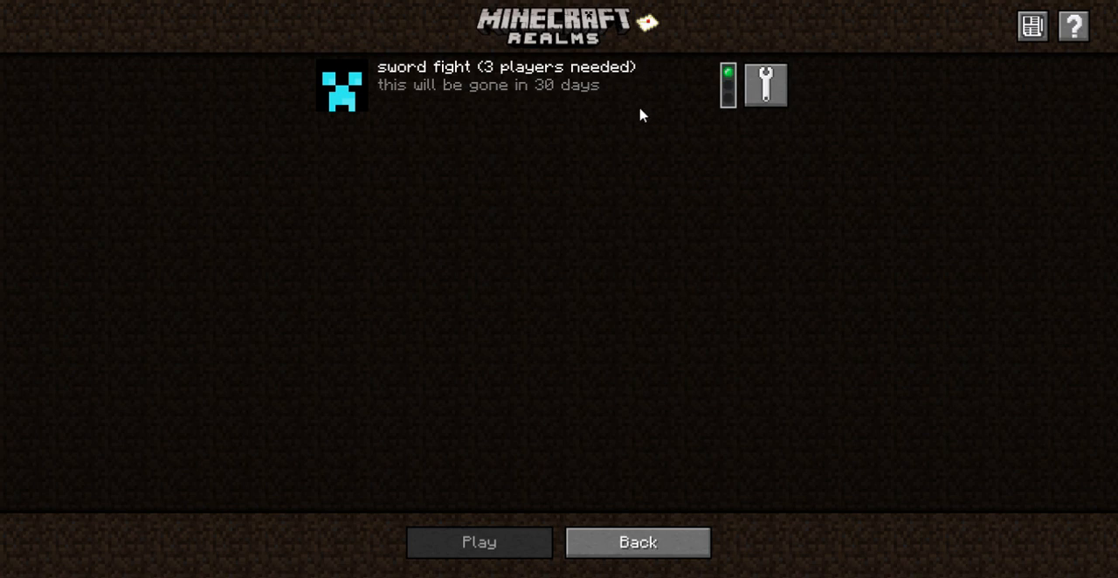
mouse_move(592, 270)
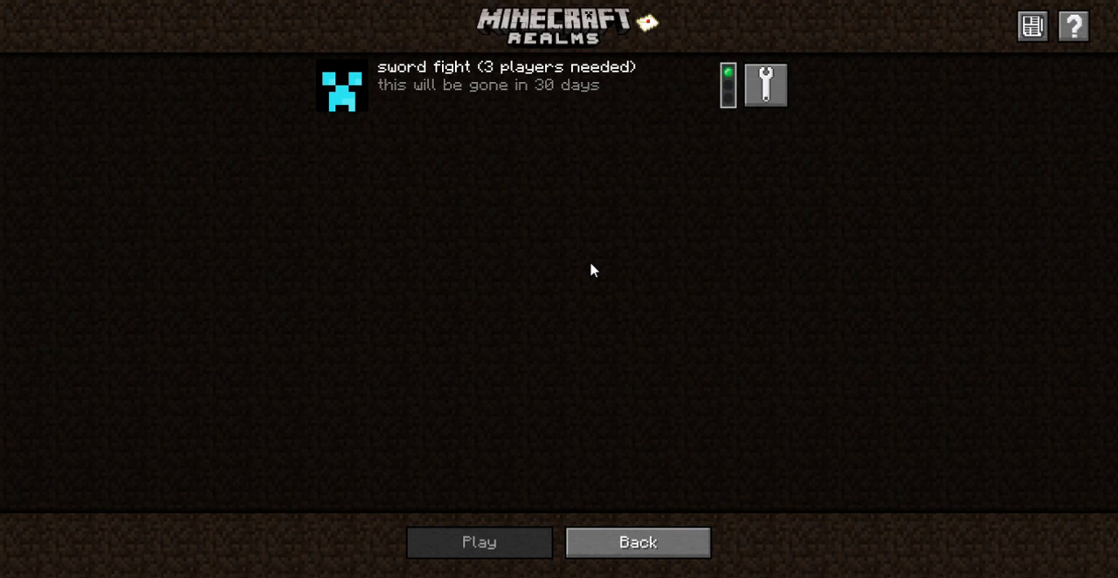
mouse_move(845, 281)
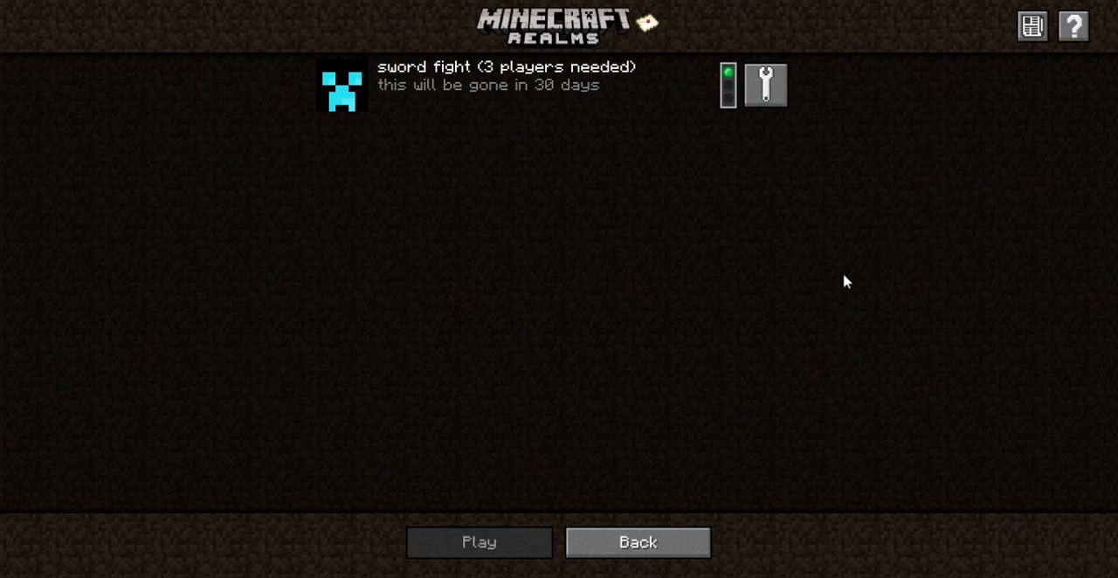
mouse_move(750, 266)
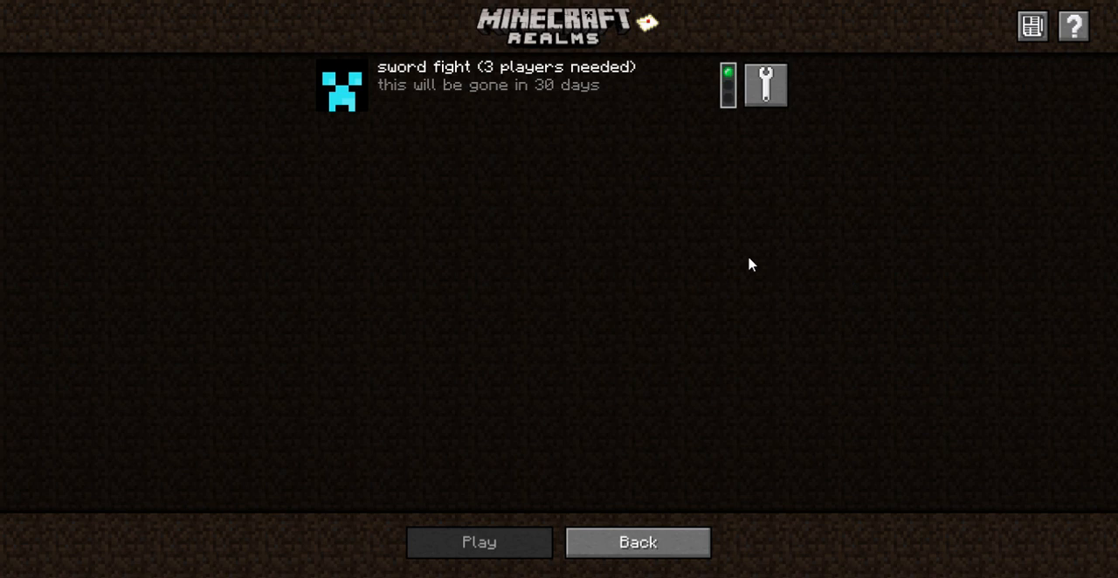
mouse_move(103, 85)
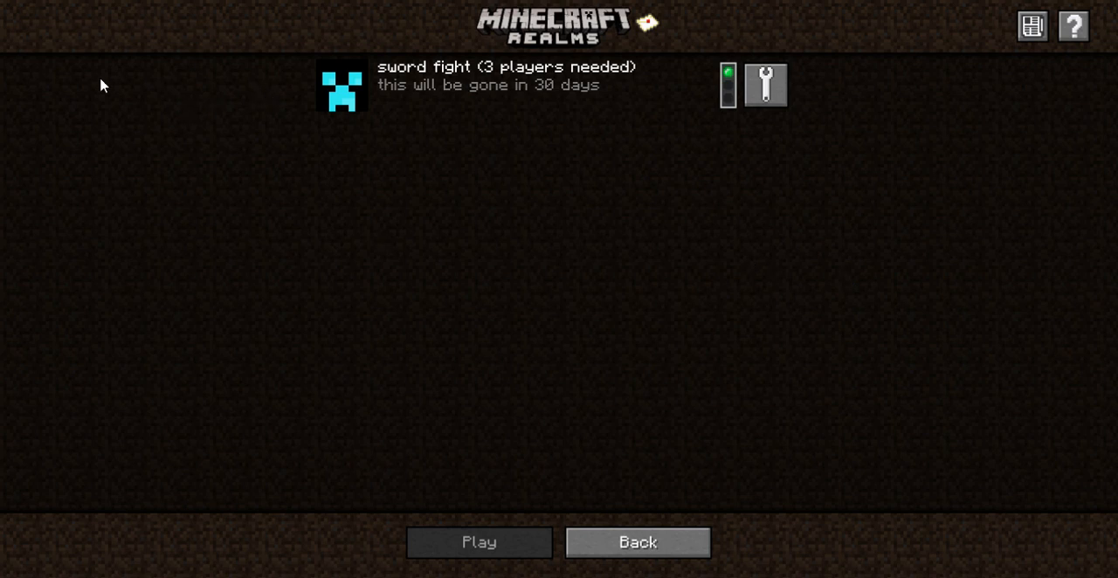